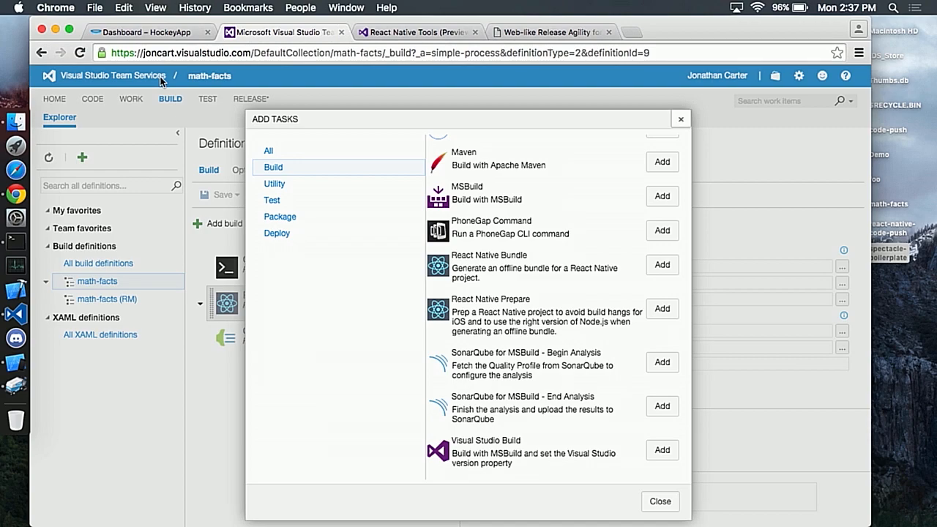
pyautogui.moveTo(506, 277)
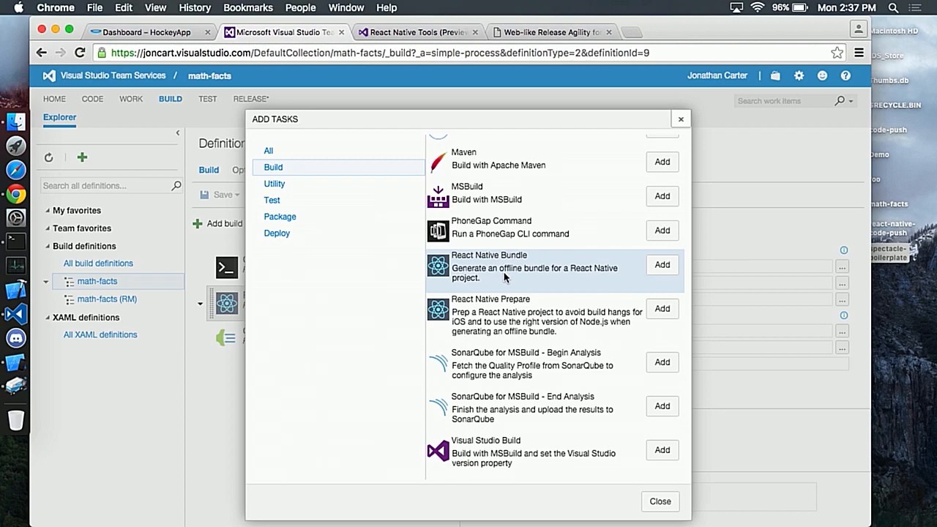
pyautogui.moveTo(532, 283)
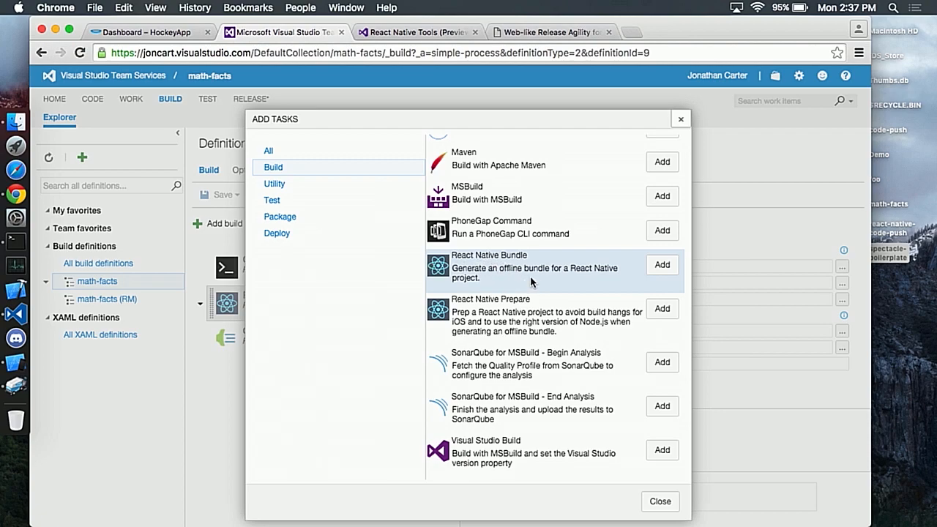
# Close the Add Tasks catalogue to return to the React Native Bundle step settings
pyautogui.click(661, 264)
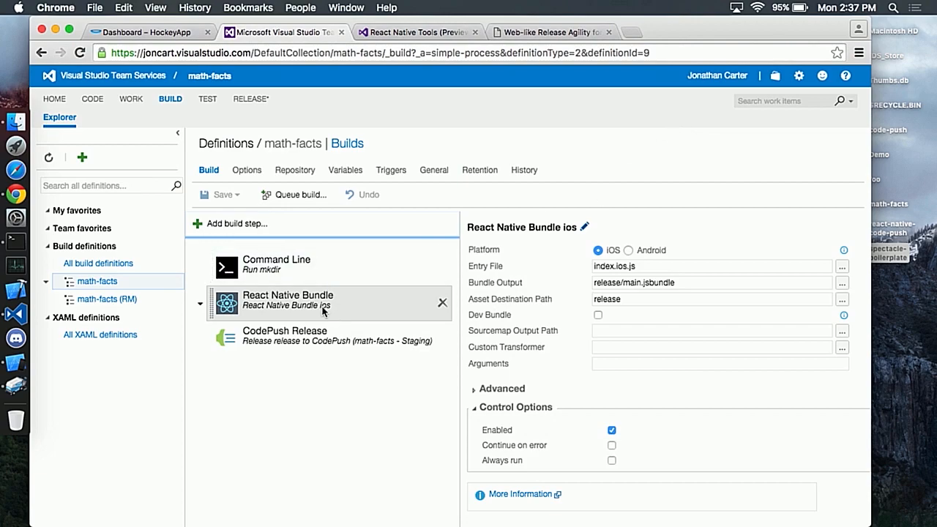
pyautogui.moveTo(306, 318)
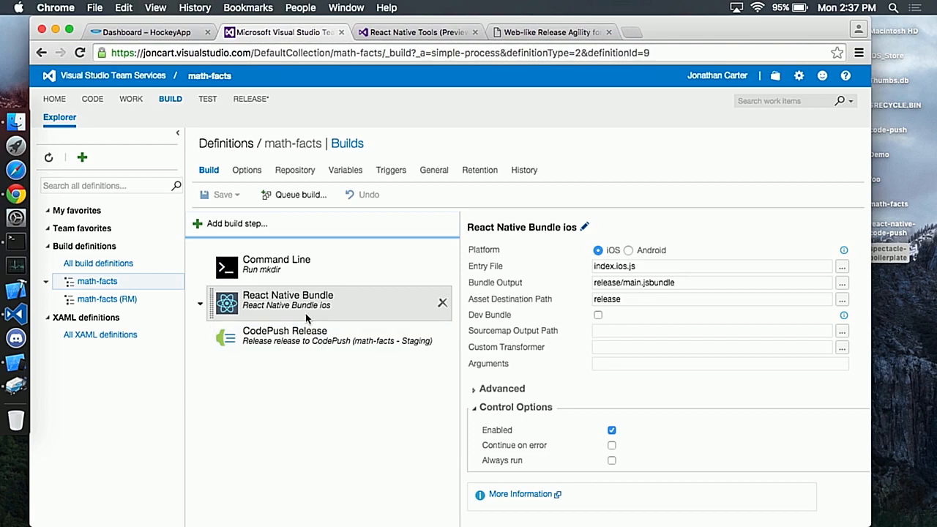